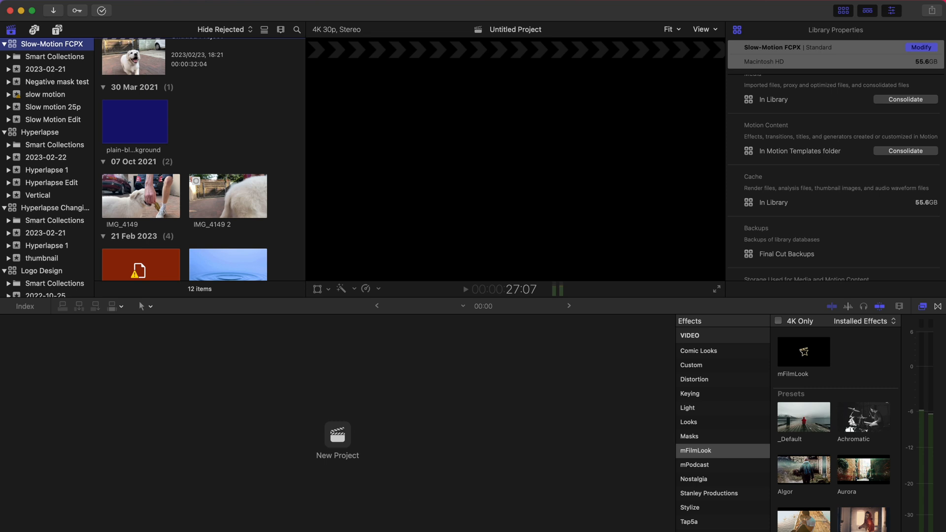
Show the File menu's New options: Project, Event and Library
{"action": "left_click", "coordinate": [88, 9]}
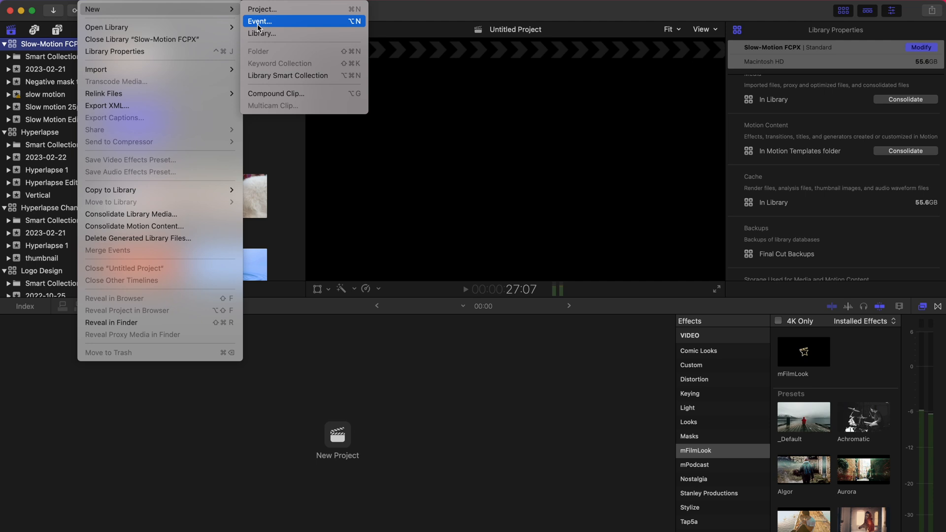
Create the Slow Mo event with a new Untitled Project and confirm the settings
{"action": "left_click", "coordinate": [259, 21]}
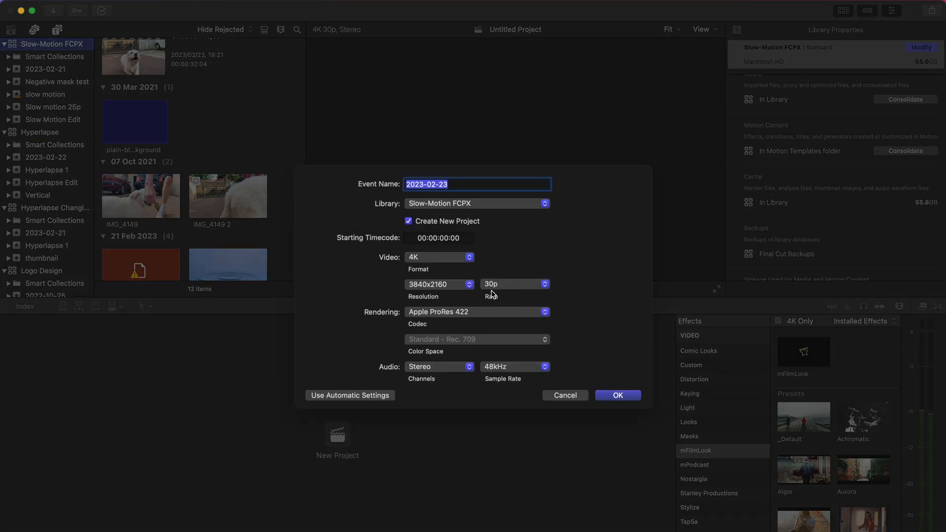
{"action": "mouse_move", "coordinate": [463, 260]}
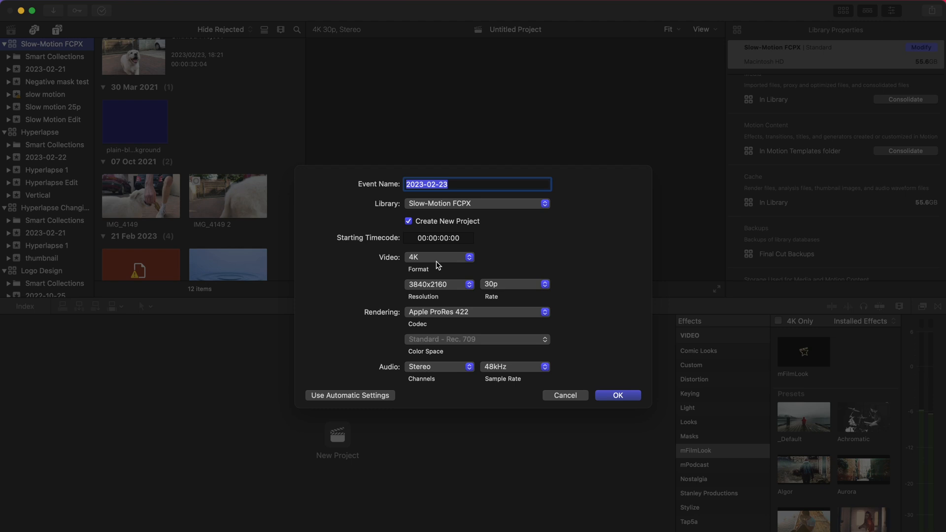
{"action": "left_click", "coordinate": [617, 395]}
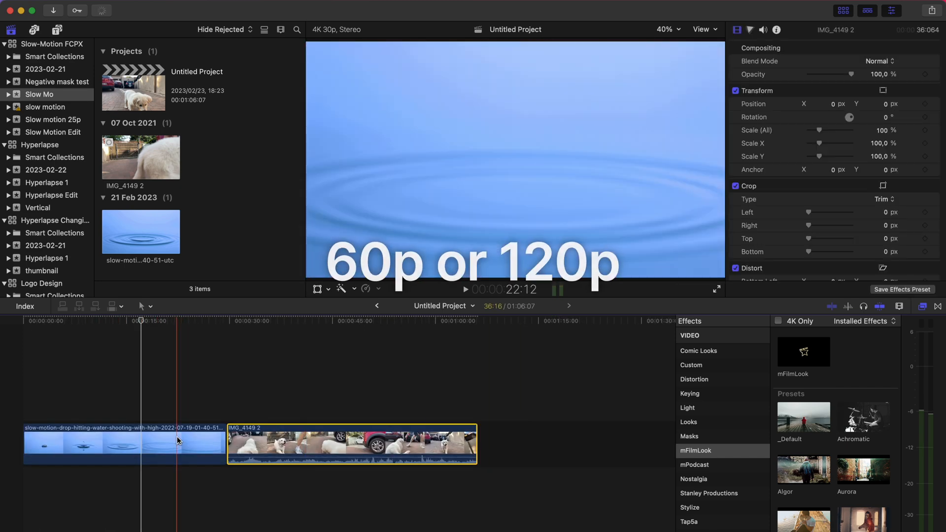
{"action": "left_click_drag", "start_coordinate": [177, 440], "coordinate": [128, 441]}
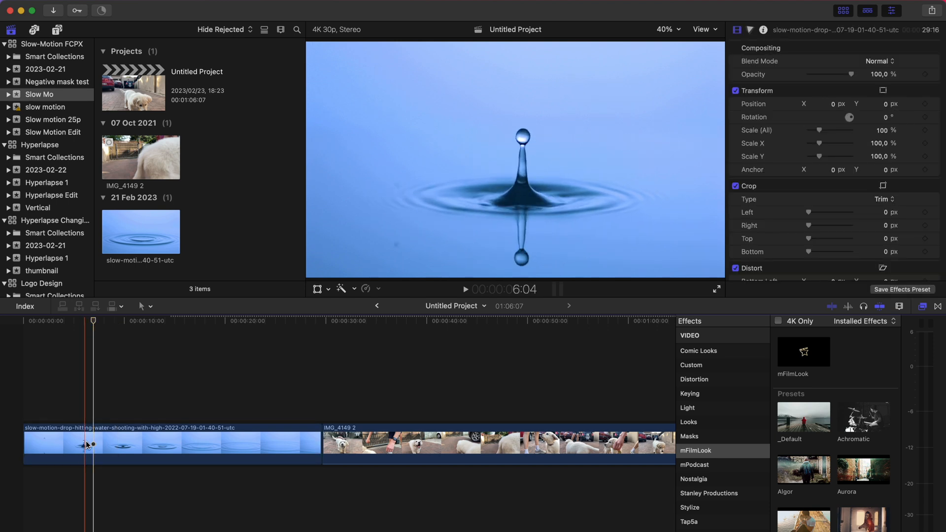
Blade the water-drop clip's speed with Shift+B before and after the splash
{"action": "left_click", "coordinate": [91, 445]}
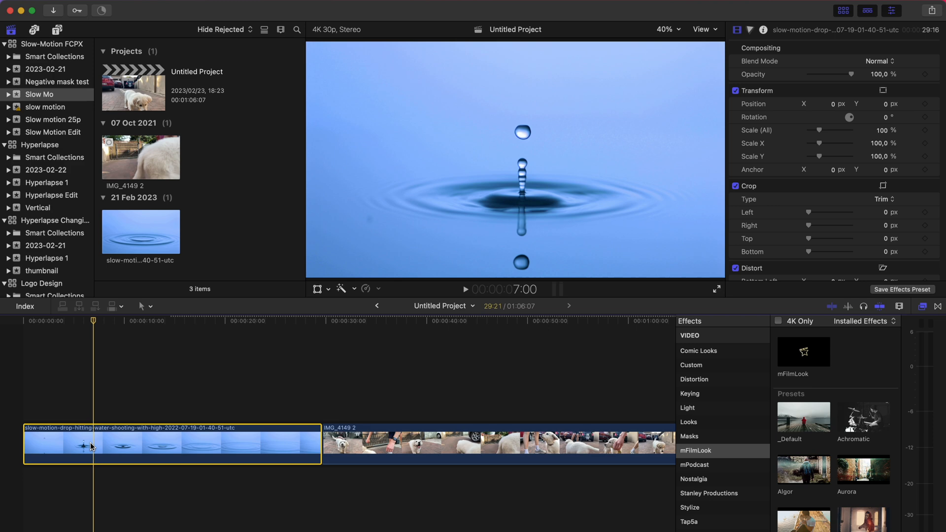
{"action": "key", "text": "shift+b"}
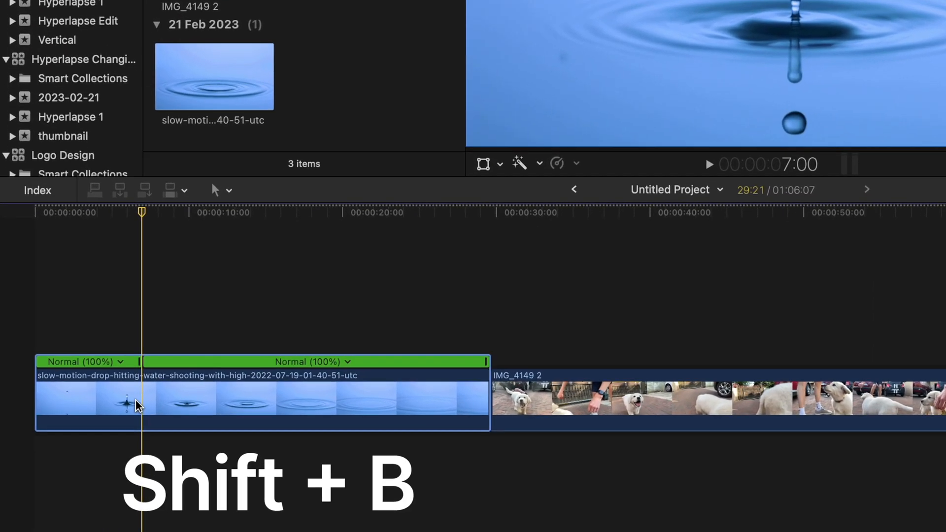
{"action": "key", "text": "shift+b"}
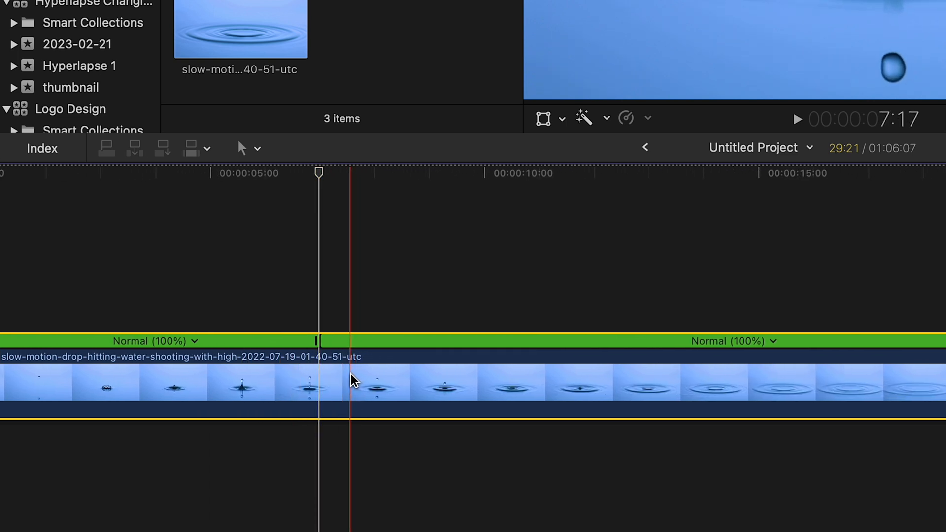
{"action": "key", "text": "Shift+B"}
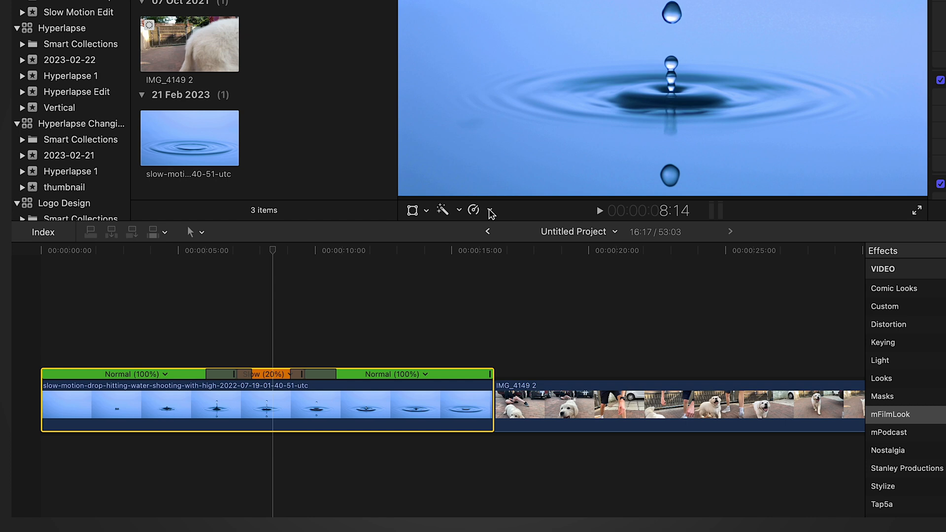
{"action": "left_click", "coordinate": [474, 210]}
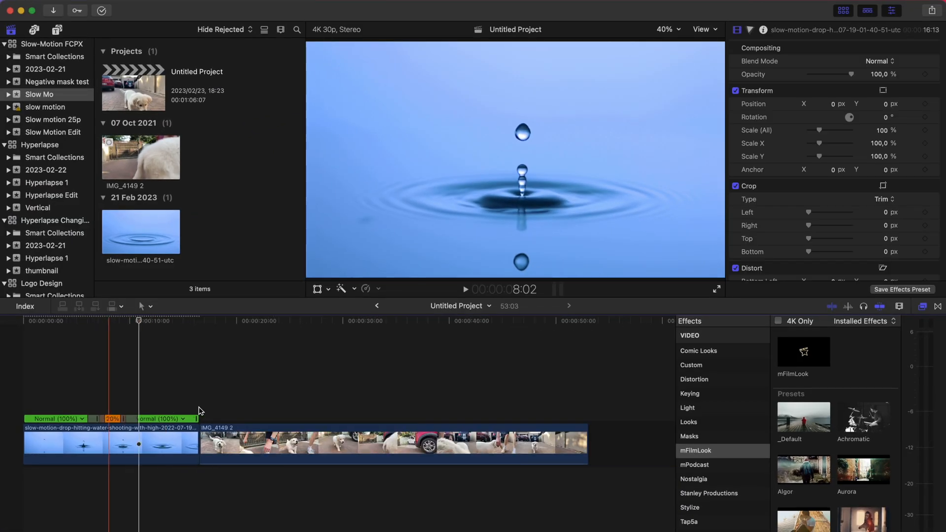
{"action": "left_click", "coordinate": [294, 443]}
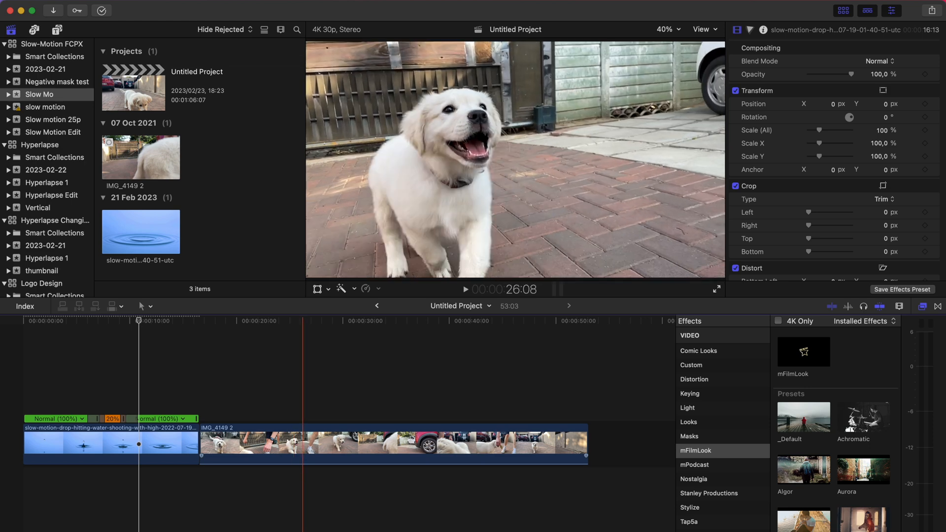
Select the IMG_4149 2 puppy clip for retiming
{"action": "left_click", "coordinate": [309, 436]}
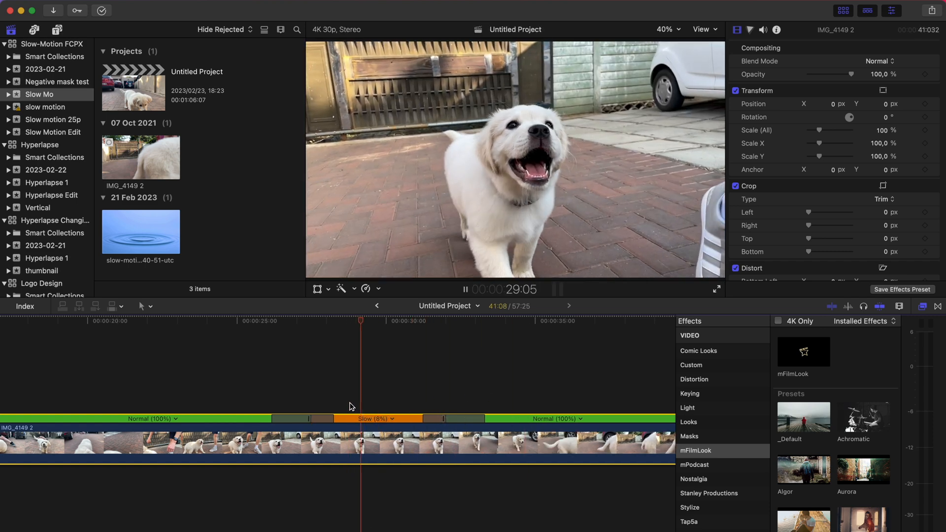
Lengthen the speed ramps around the puppy clip's 6% section and play it back
{"action": "left_click", "coordinate": [465, 289]}
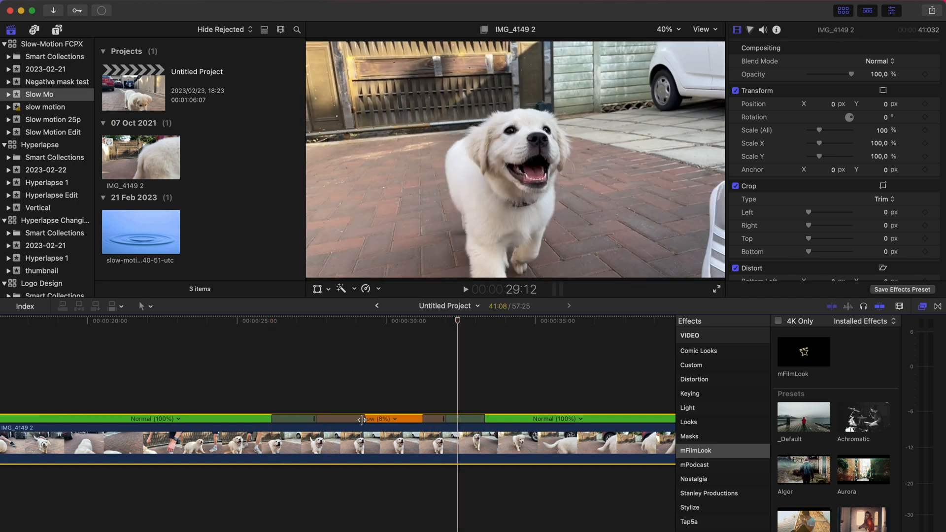
{"action": "left_click", "coordinate": [266, 420]}
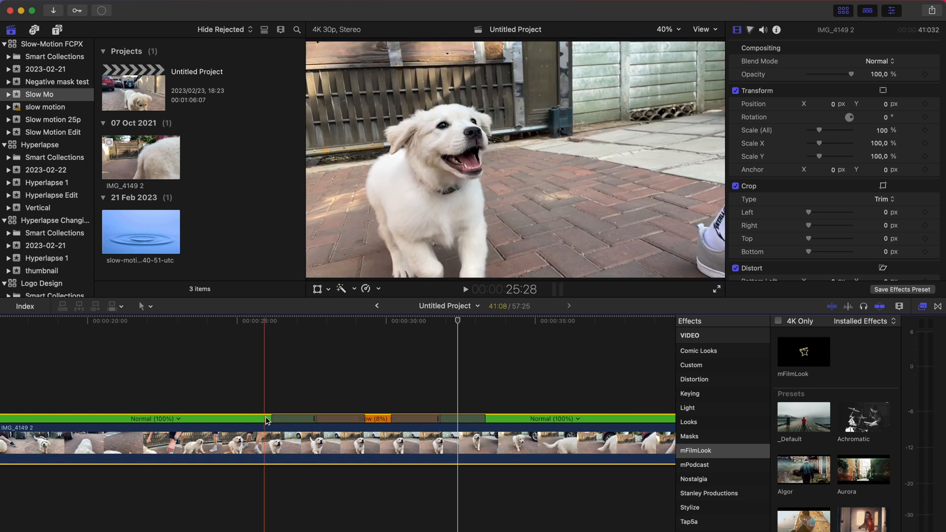
{"action": "left_click", "coordinate": [464, 290]}
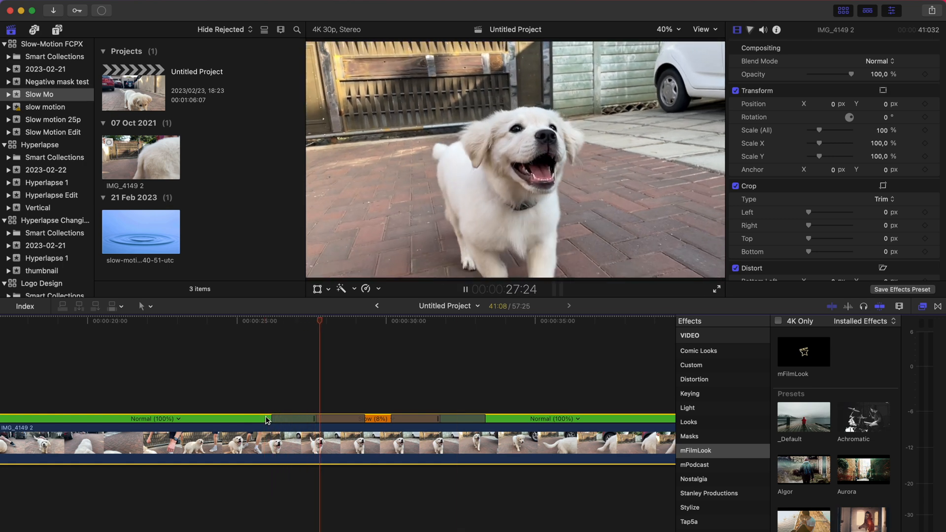